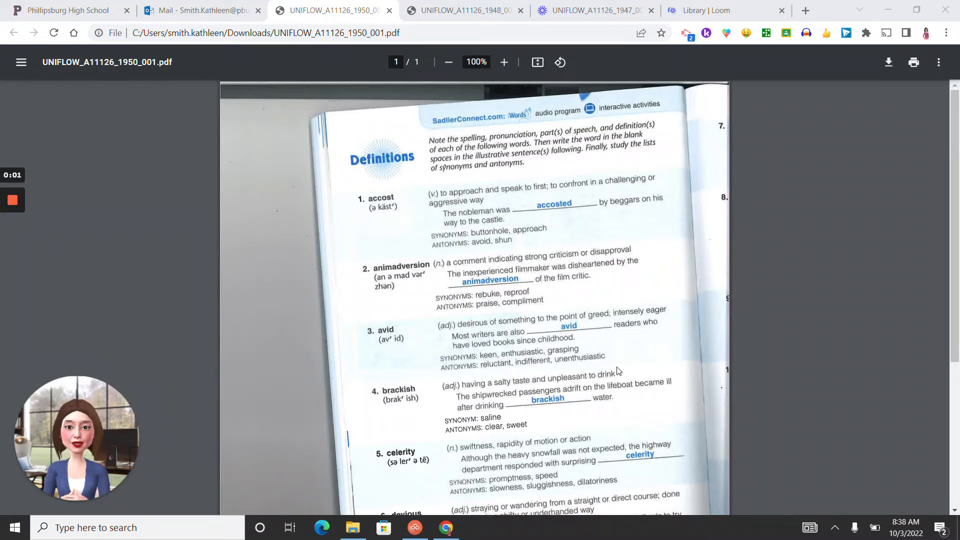
mouse_move(624, 378)
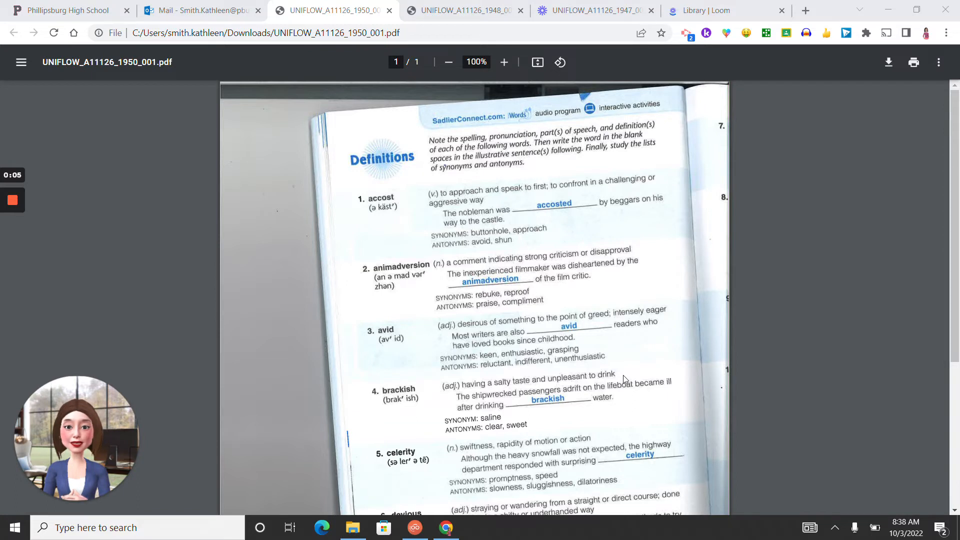
mouse_move(622, 377)
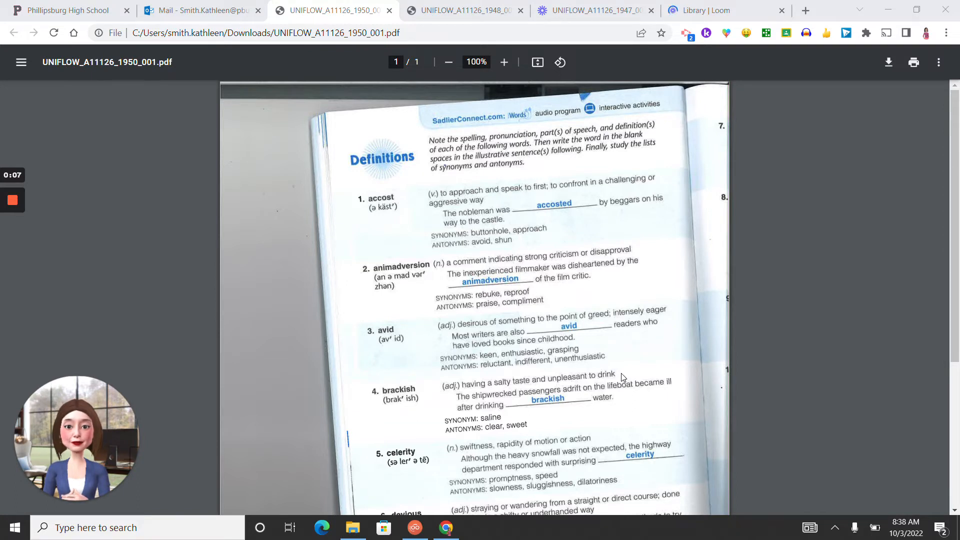
Scroll through all six definitions down to word 6 devious and the page 24 footer
scroll(down, 3)
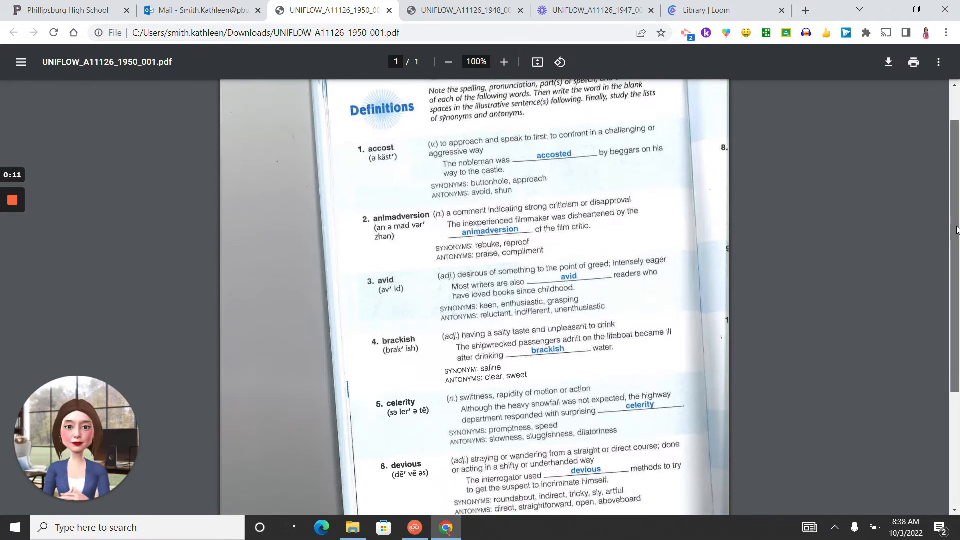
scroll(down, 3)
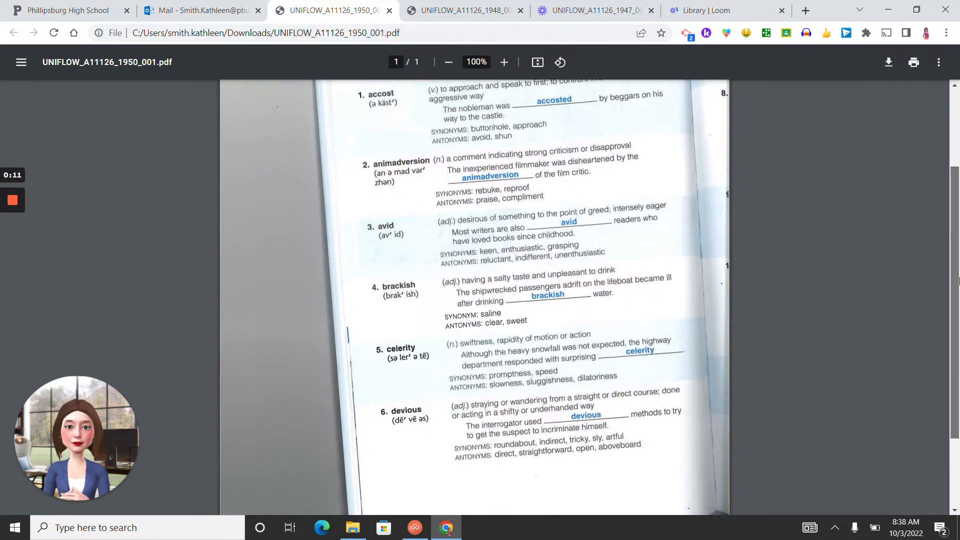
scroll(down, 3)
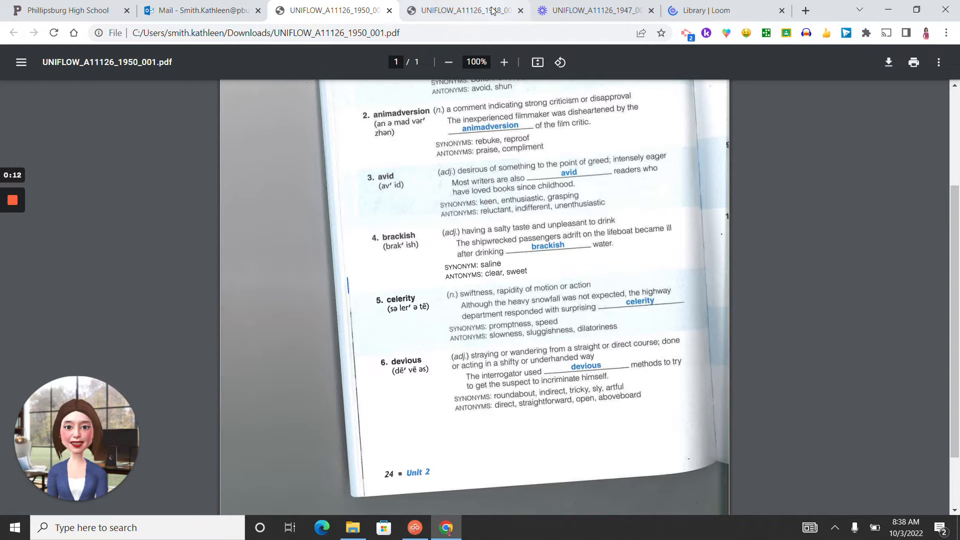
Switch to the UNIFLOW_A11126_1948 PDF and scroll through definitions 7–20, ending at undulate
click(468, 10)
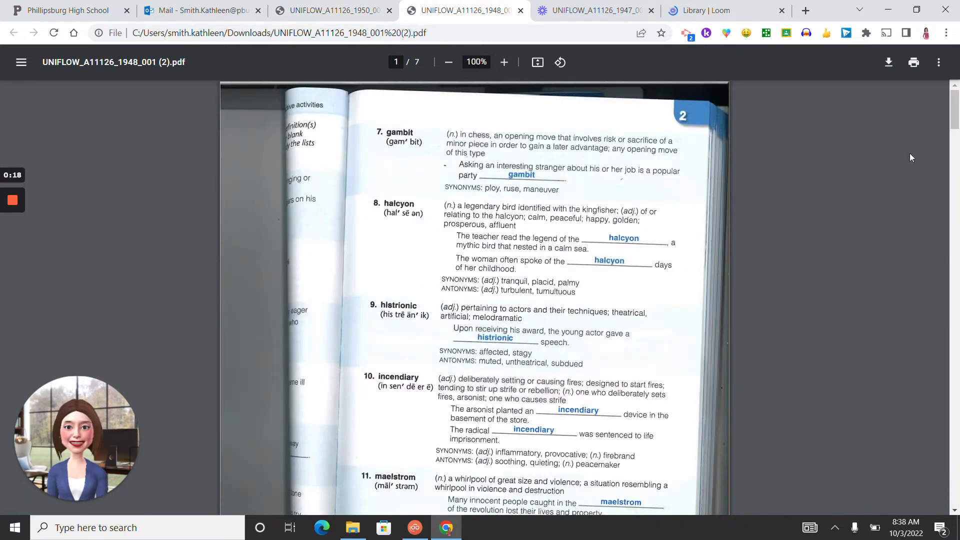
scroll(down, 3)
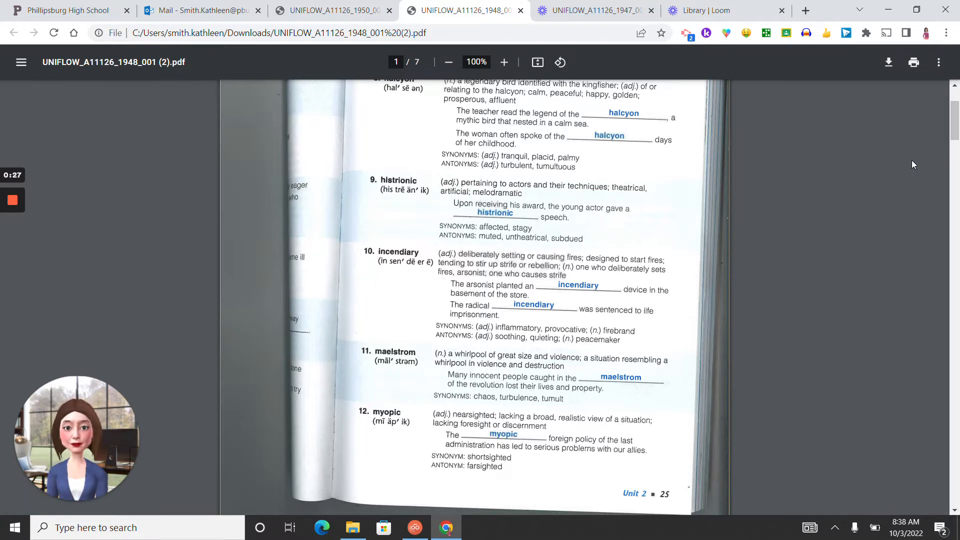
scroll(down, 3)
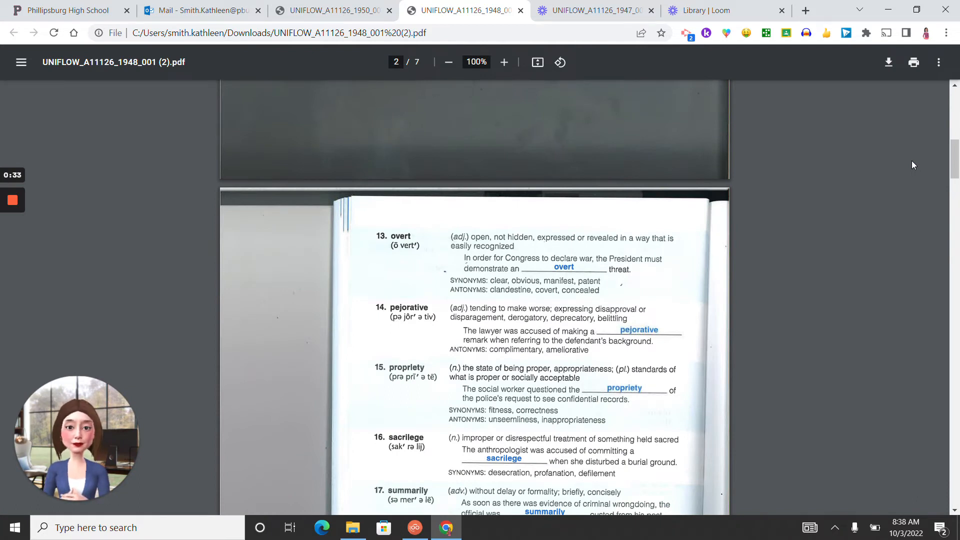
scroll(down, 3)
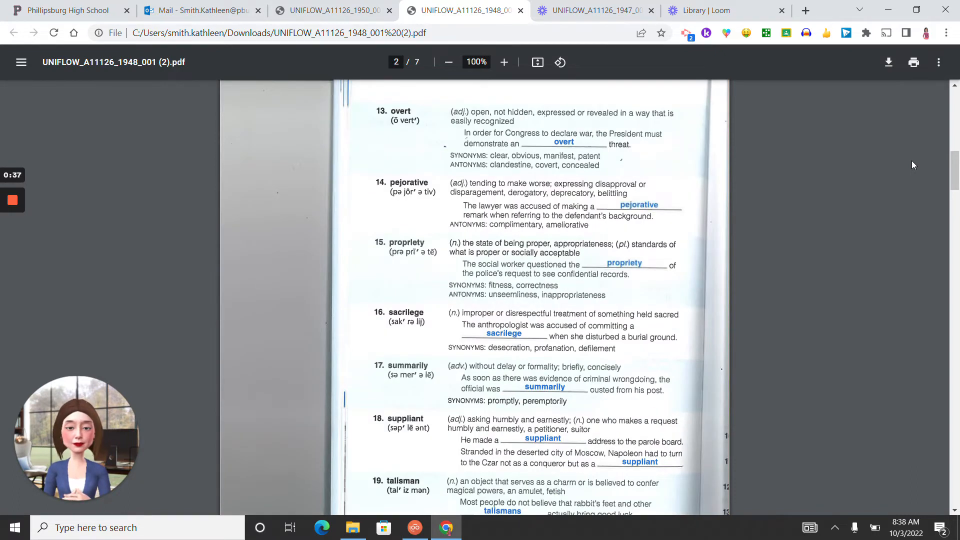
scroll(down, 3)
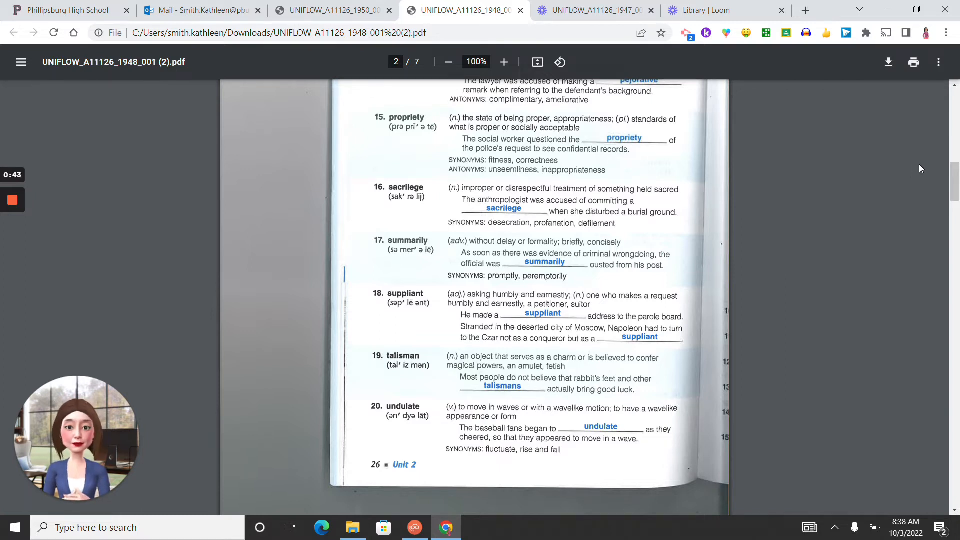
scroll(down, 3)
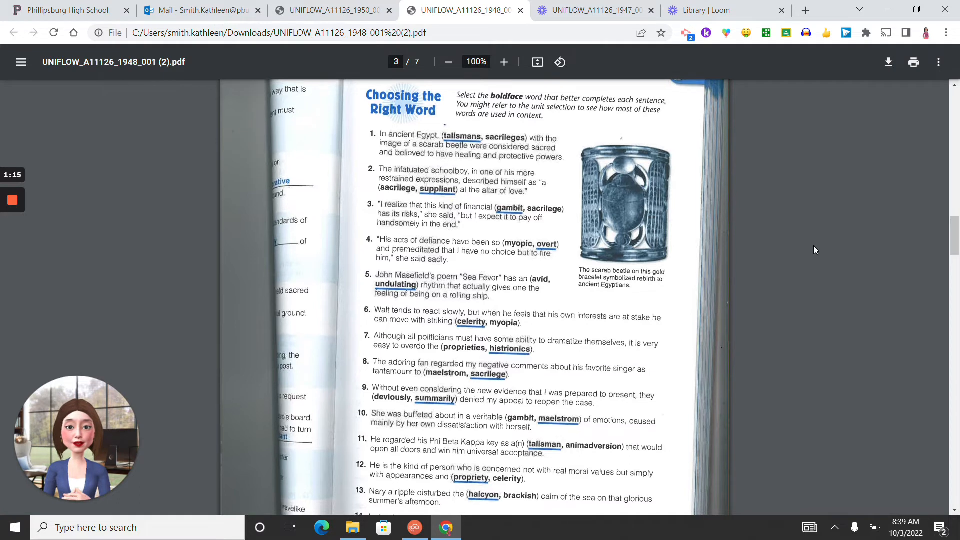
Scroll through Choosing the Right Word items 1–15 until page 4 appears
scroll(down, 3)
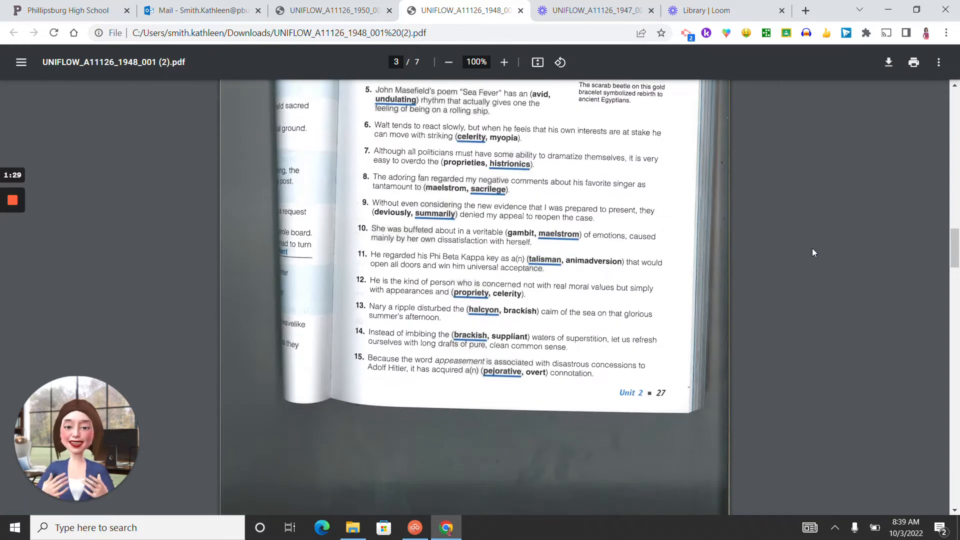
scroll(down, 3)
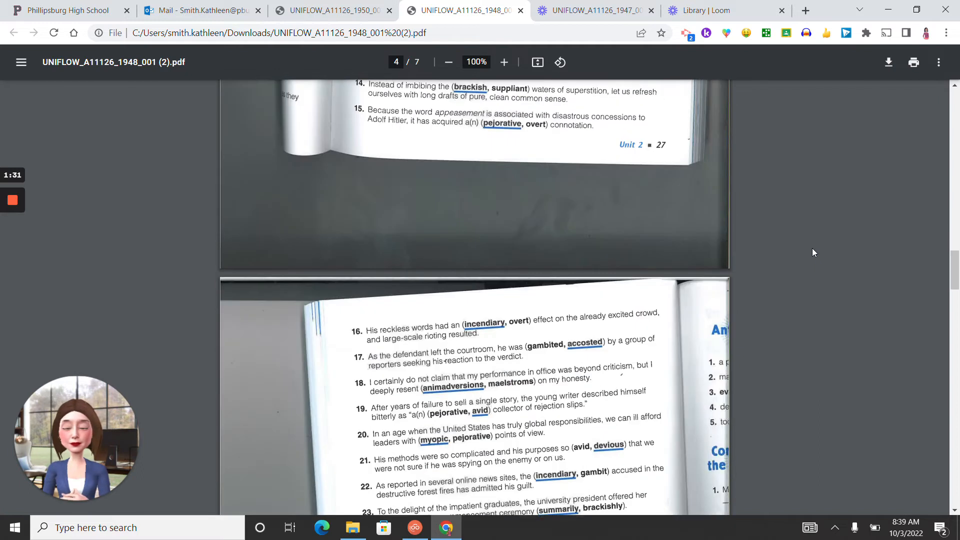
Scroll page 4 to show items 16–25 and the Synonyms answers up to item 9
scroll(down, 3)
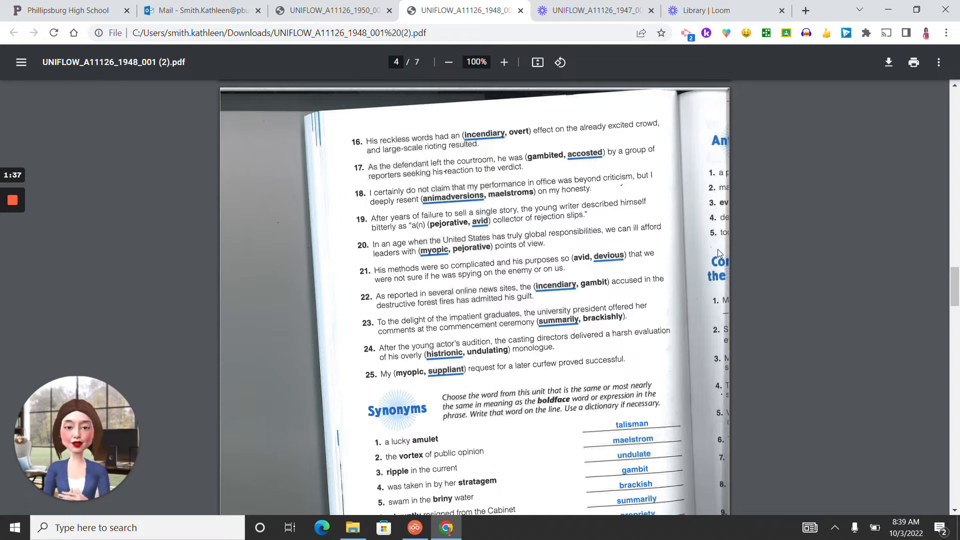
mouse_move(691, 255)
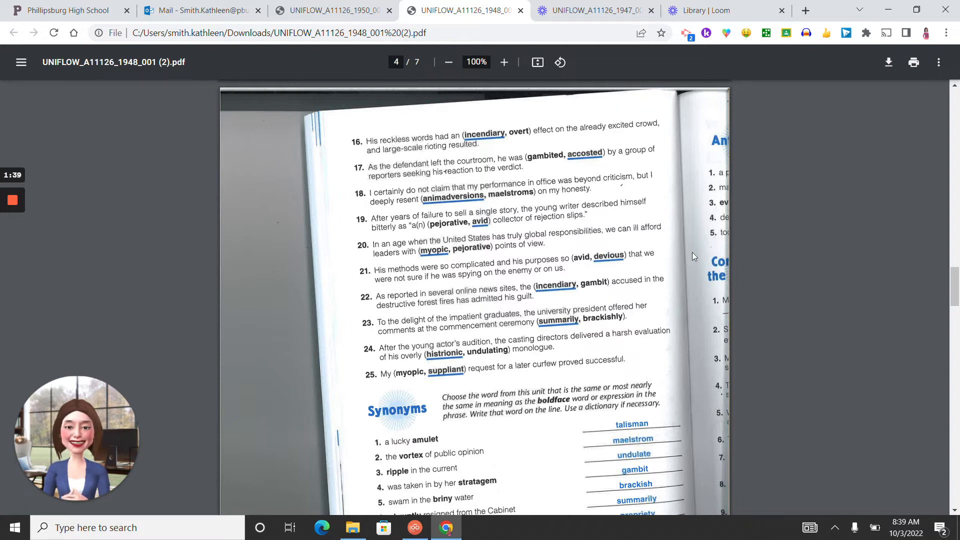
mouse_move(652, 274)
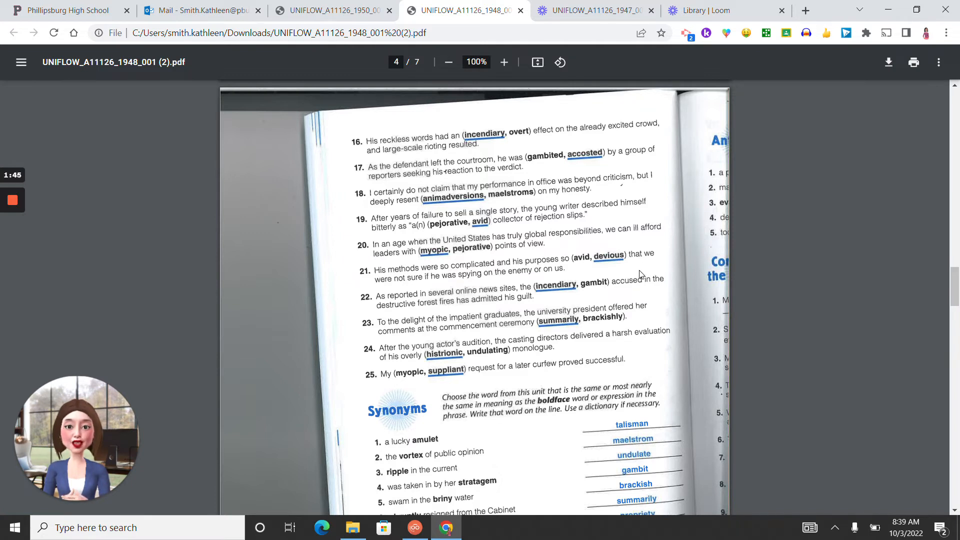
mouse_move(636, 268)
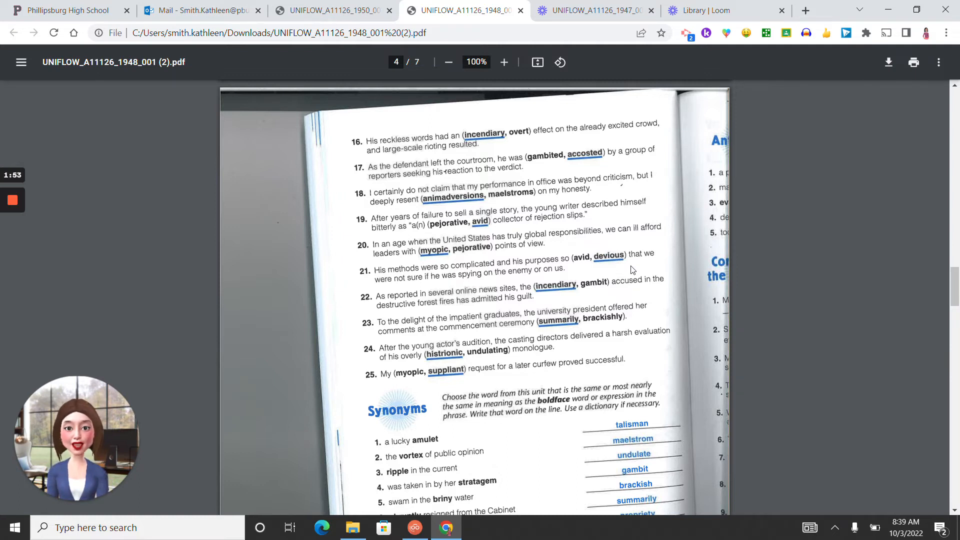
scroll(down, 3)
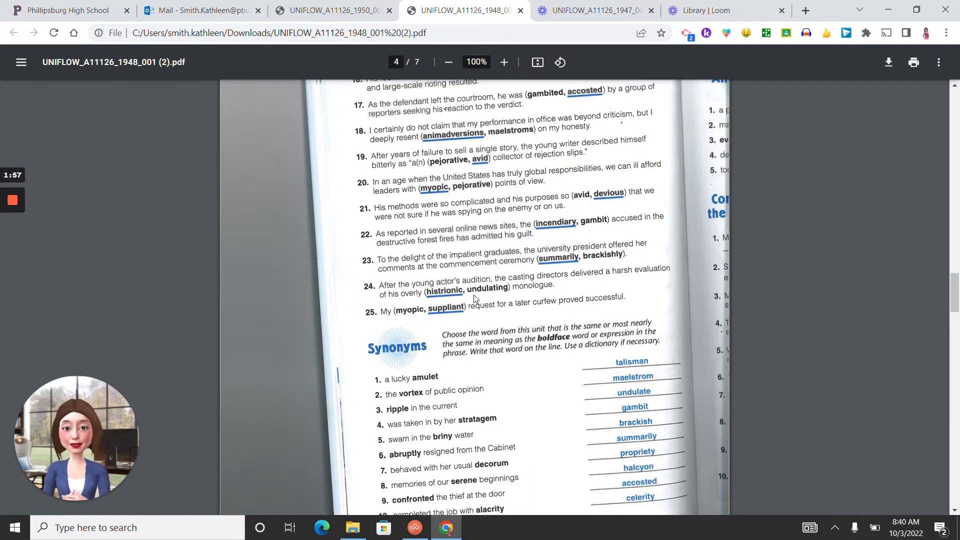
mouse_move(445, 320)
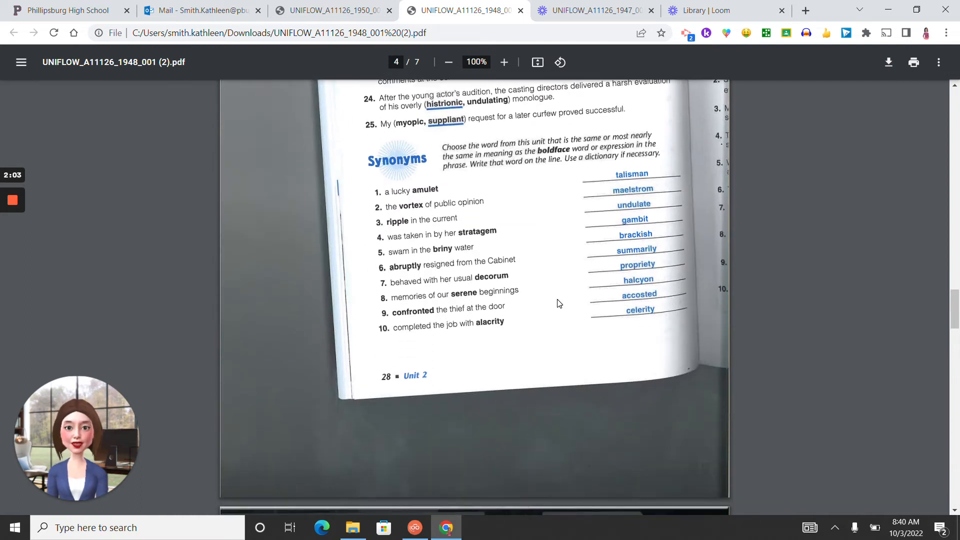
mouse_move(661, 182)
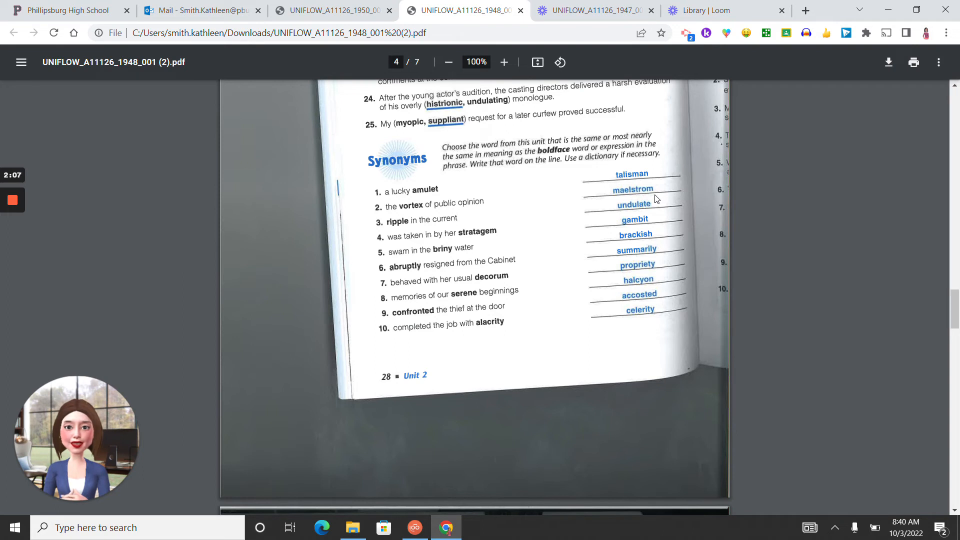
mouse_move(654, 211)
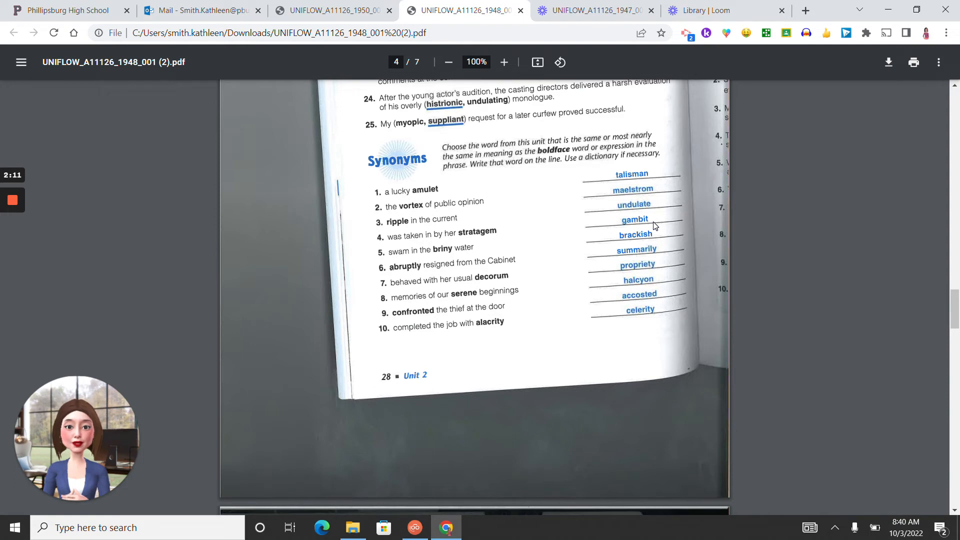
mouse_move(654, 234)
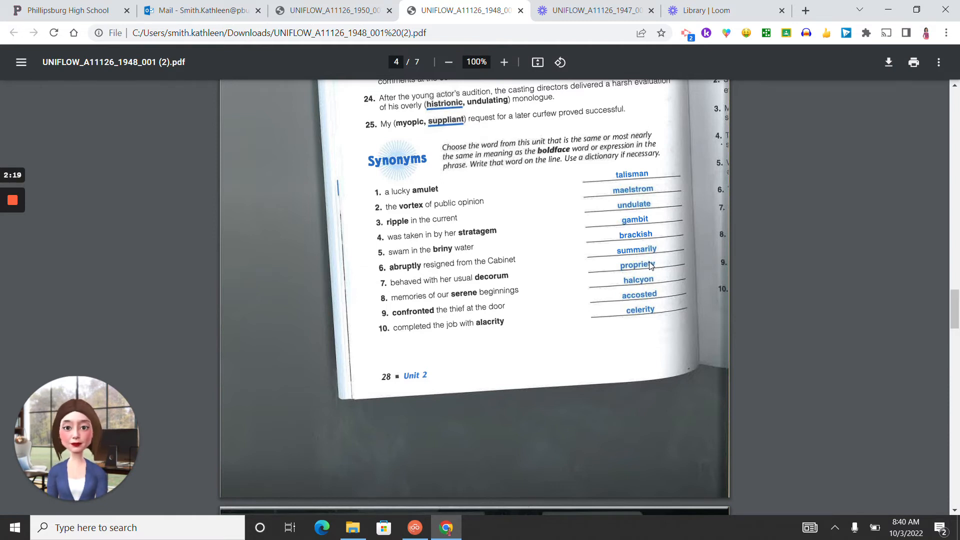
mouse_move(681, 264)
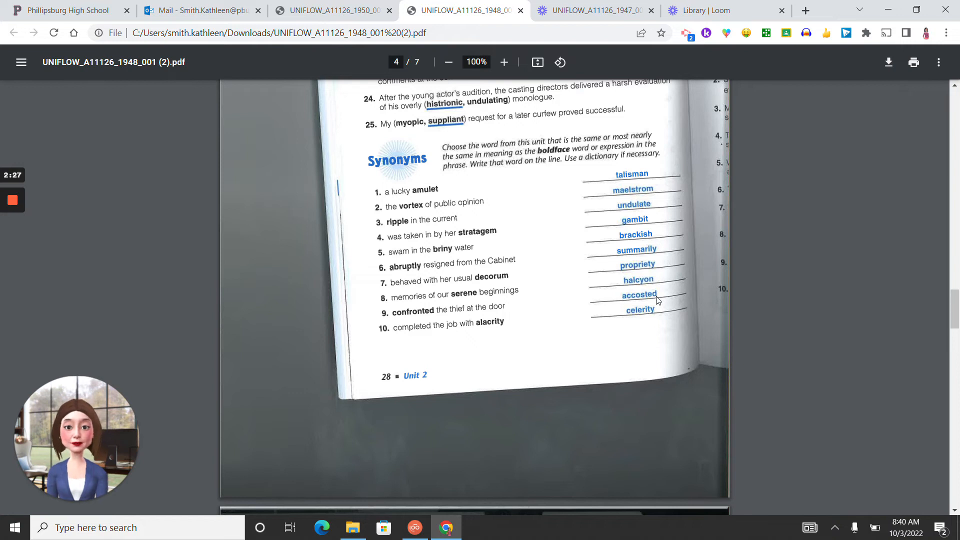
Scroll to page 5 showing the five Antonyms answers and Completing the Sentence items 1–5
scroll(down, 3)
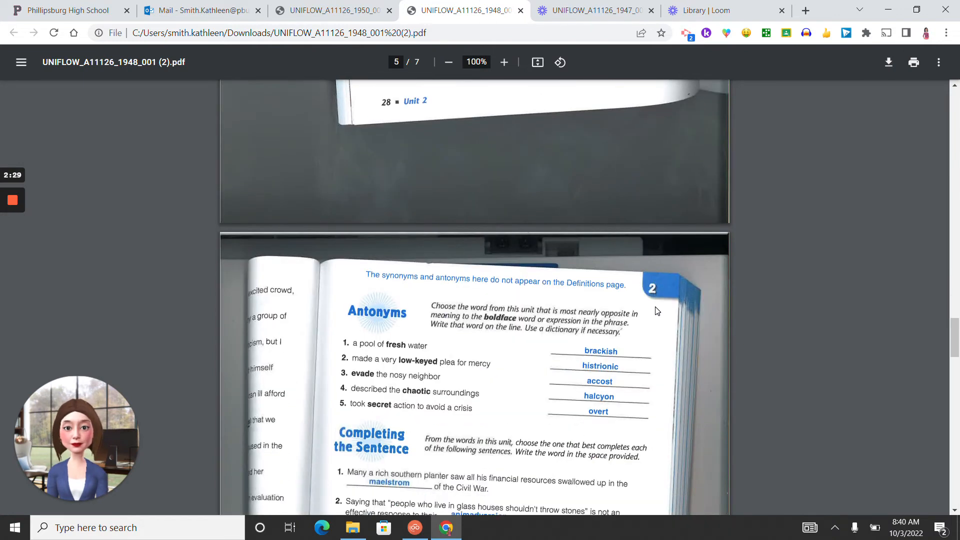
scroll(down, 3)
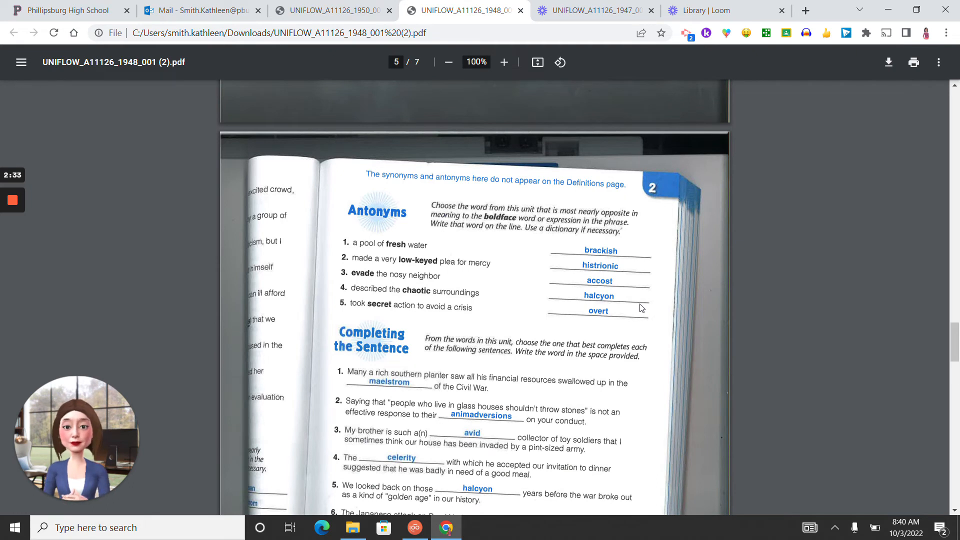
mouse_move(636, 302)
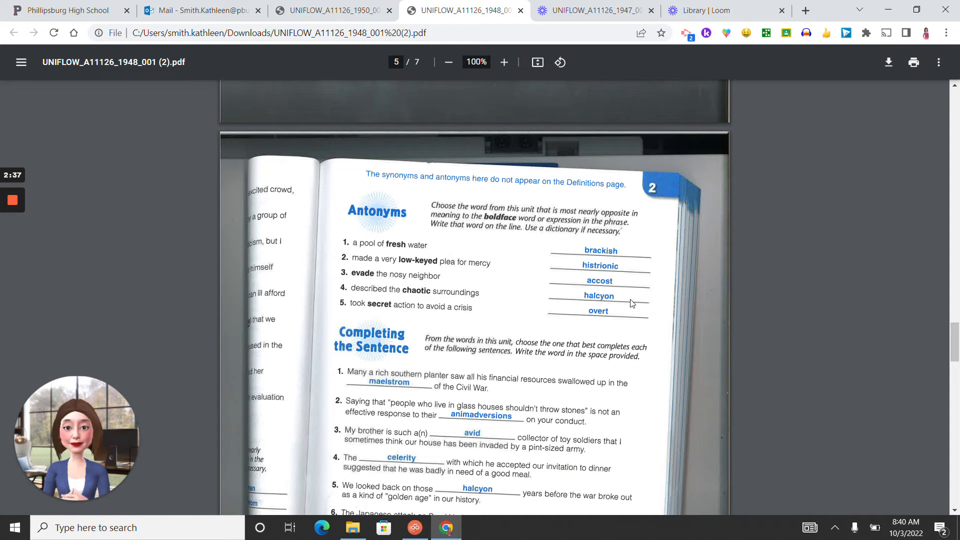
mouse_move(626, 306)
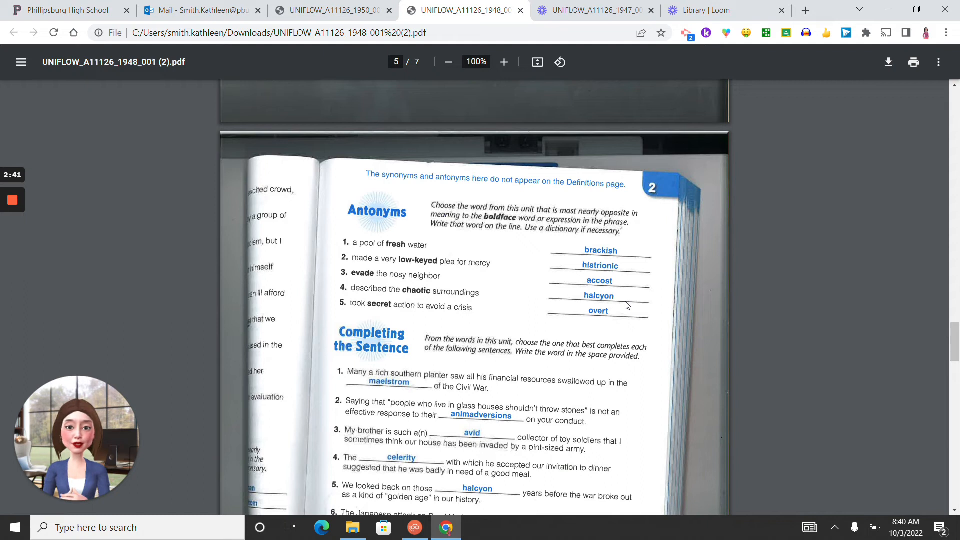
Scroll to page 6 showing Completing the Sentence answers 11–20
scroll(down, 3)
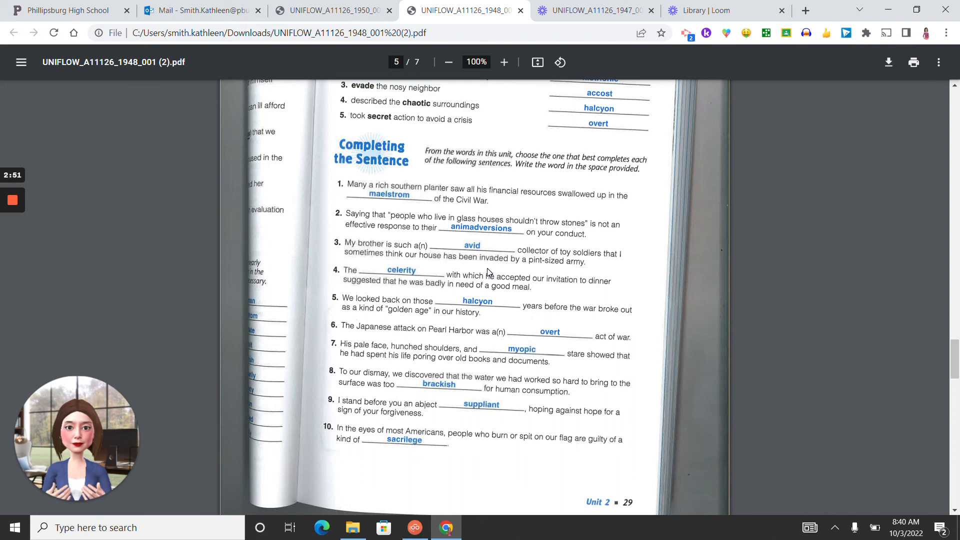
mouse_move(536, 330)
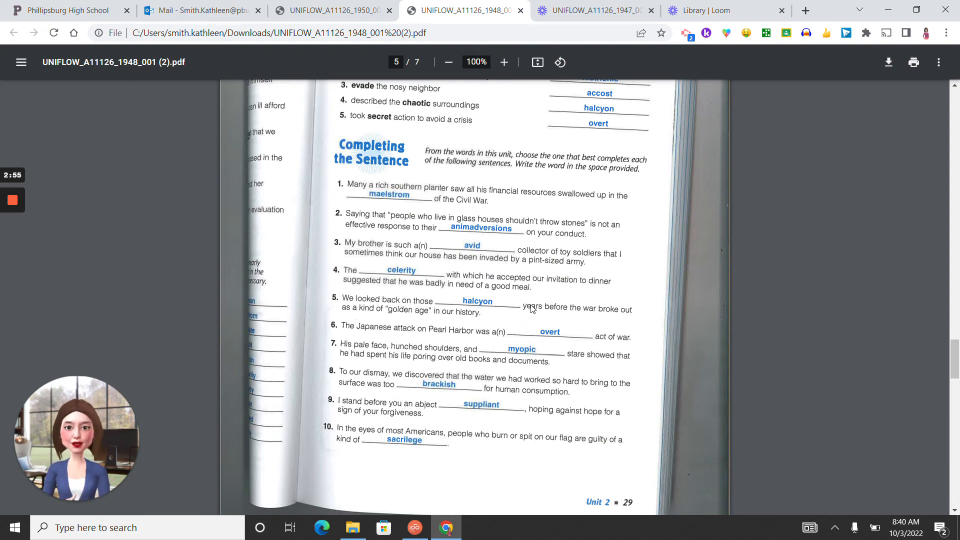
mouse_move(525, 328)
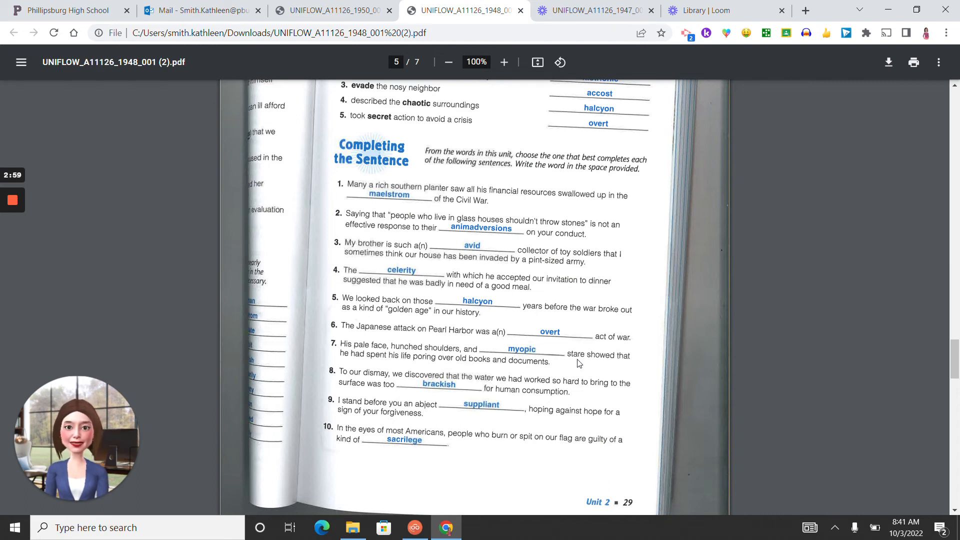
mouse_move(468, 401)
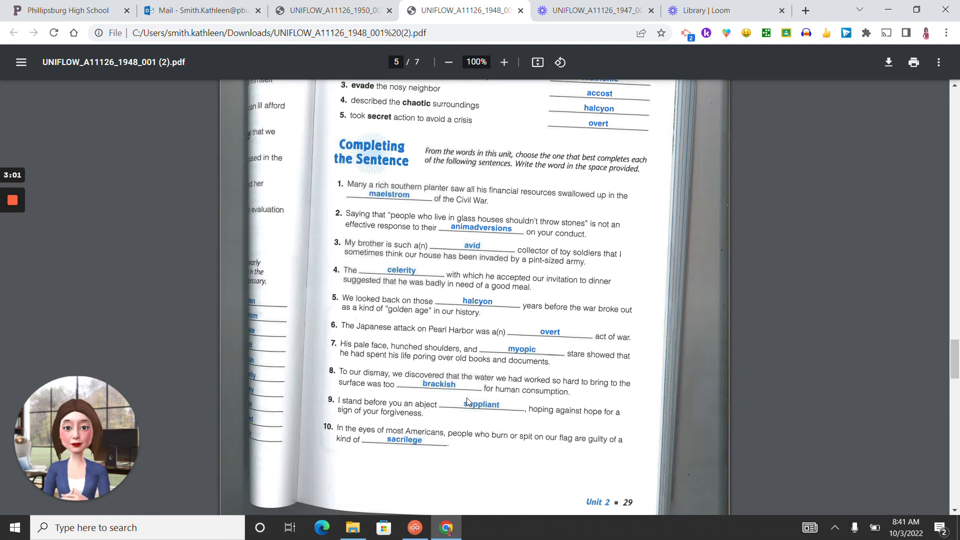
mouse_move(494, 415)
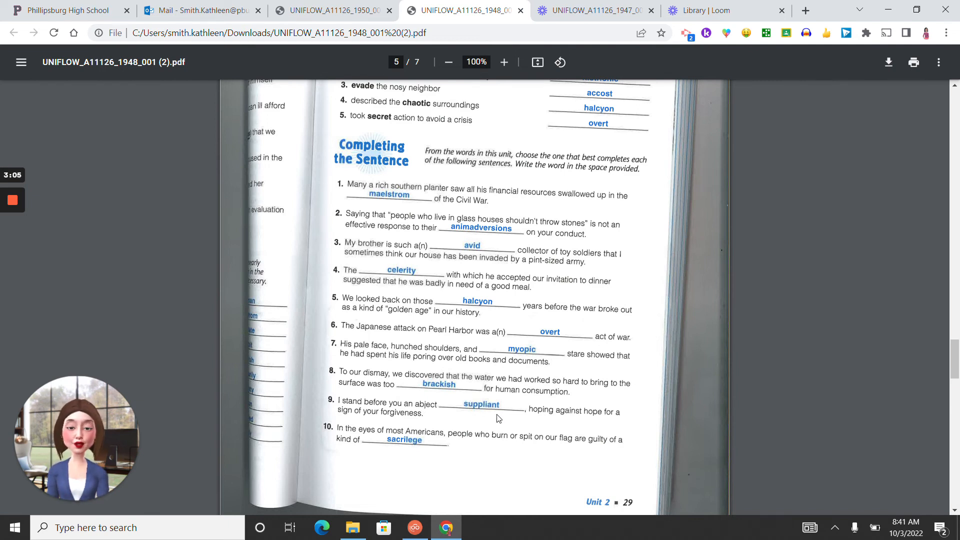
mouse_move(413, 448)
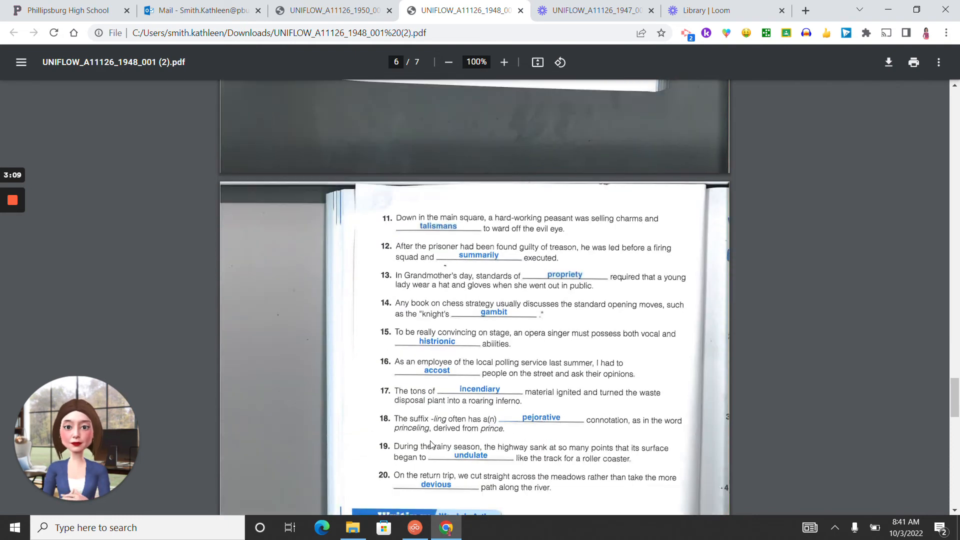
Scroll to page 7's Vocabulary in Context exercise with its circled answers
scroll(down, 3)
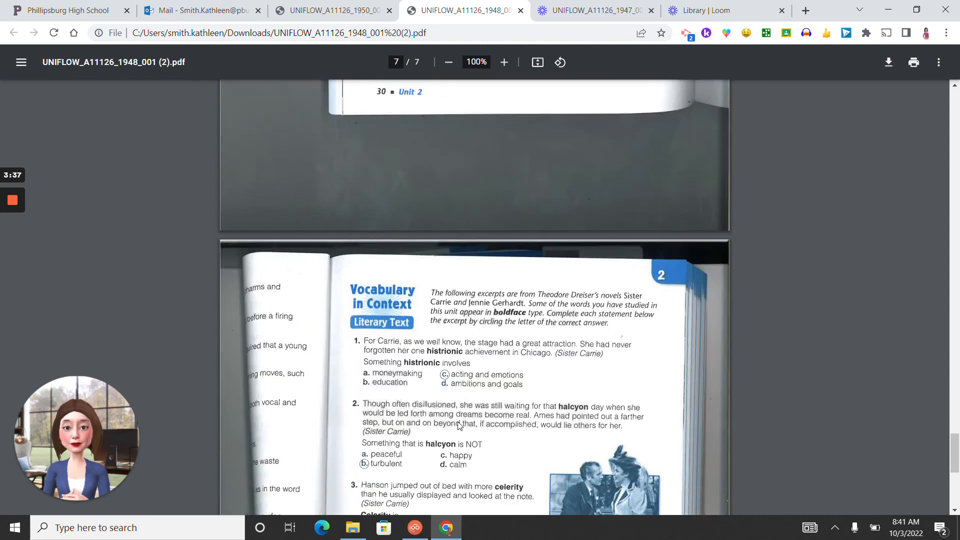
Scroll to the bottom of page 7 showing Vocabulary in Context answers 3–5 and the page 31 footer
scroll(down, 3)
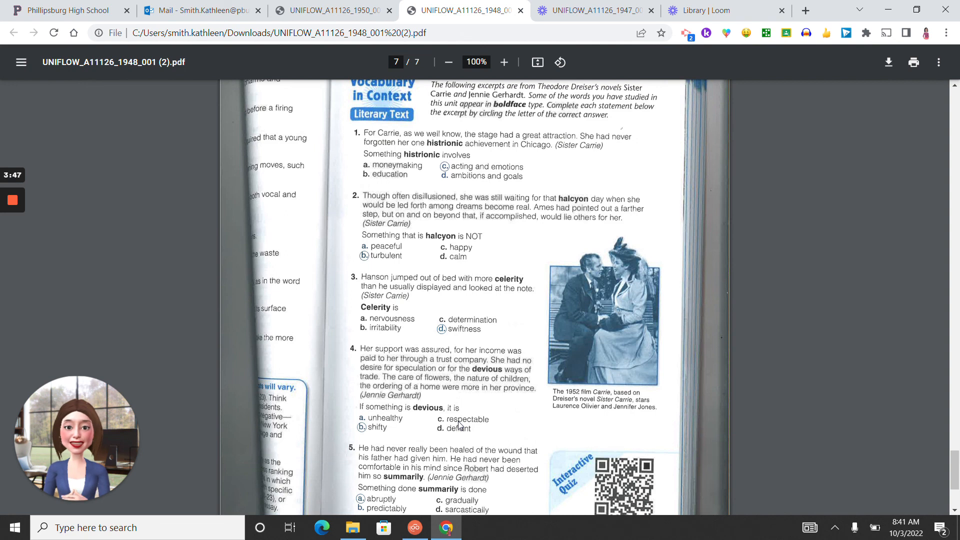
scroll(down, 3)
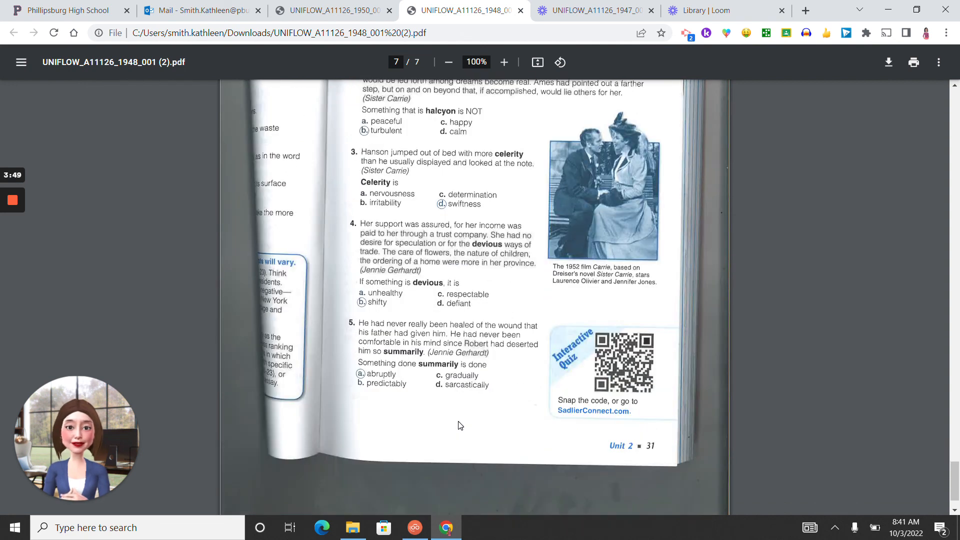